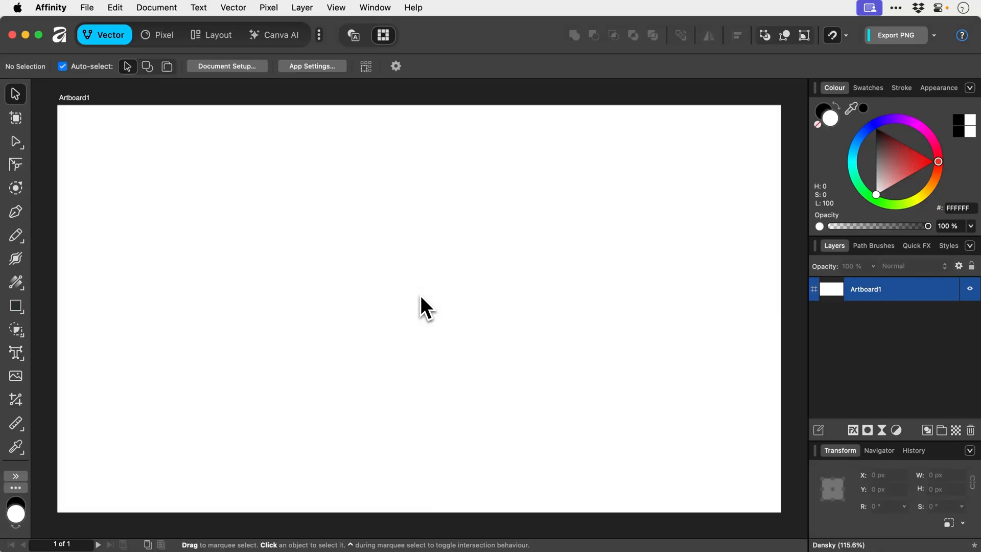
pyautogui.moveTo(372, 269)
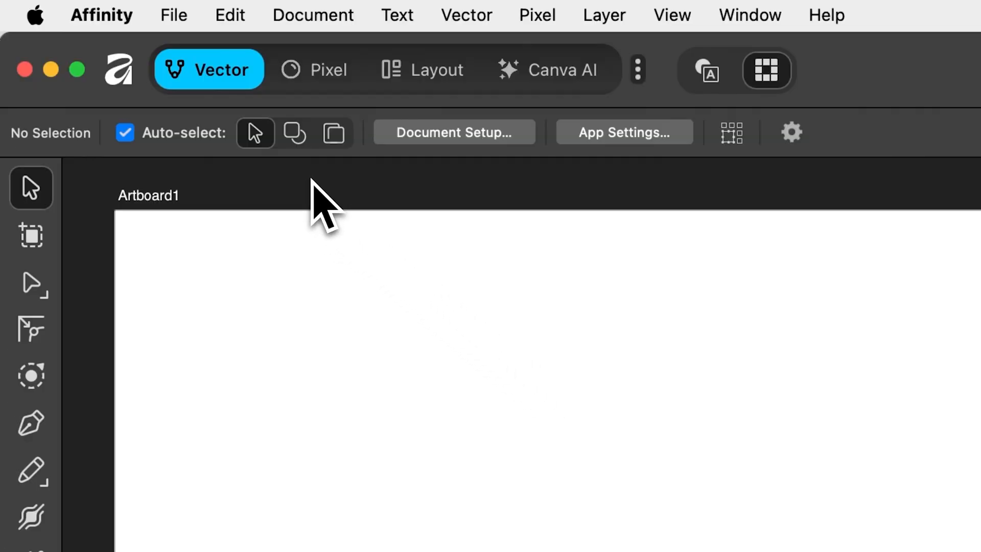
# - Switch from the Vector studio through Pixel to the Layout studio
pyautogui.click(317, 68)
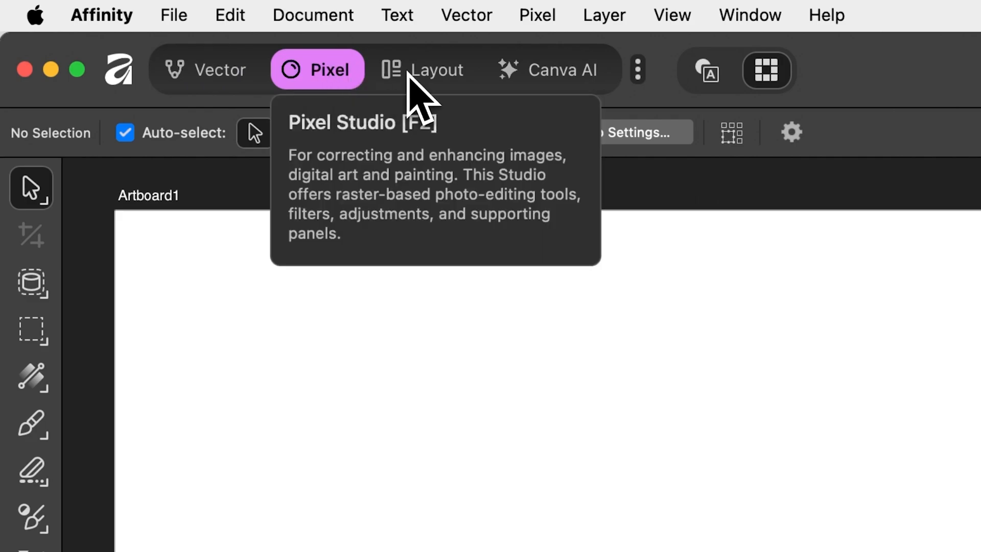
pyautogui.click(426, 69)
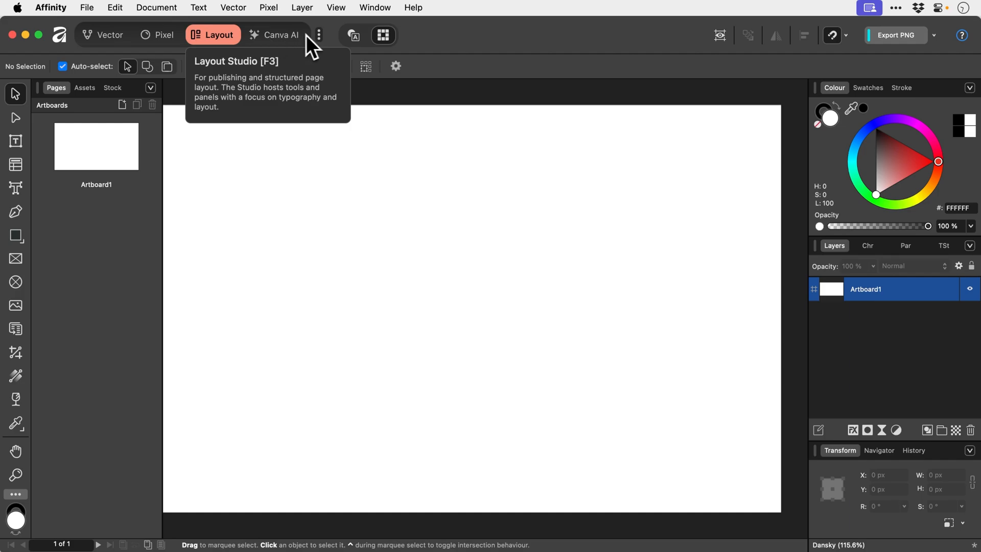
pyautogui.click(319, 34)
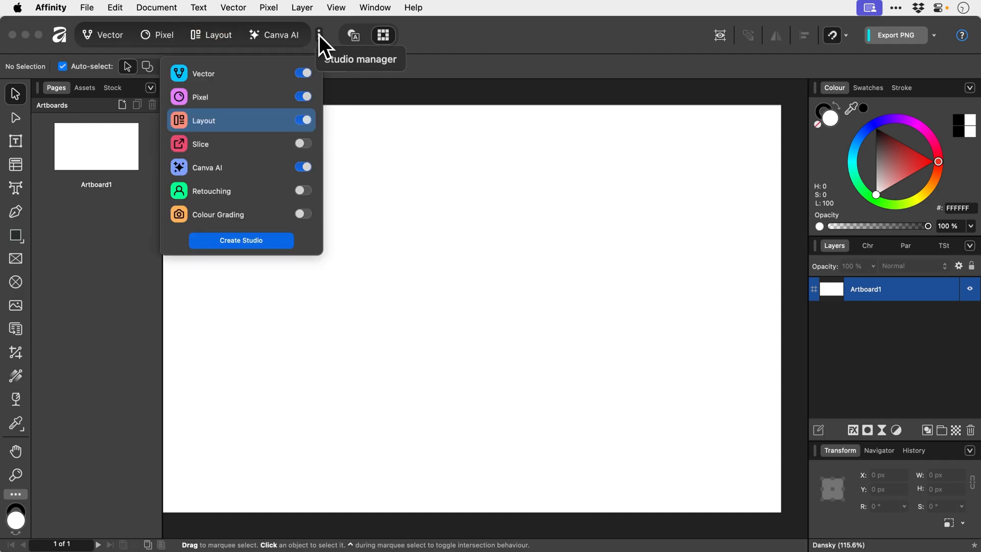
pyautogui.click(218, 35)
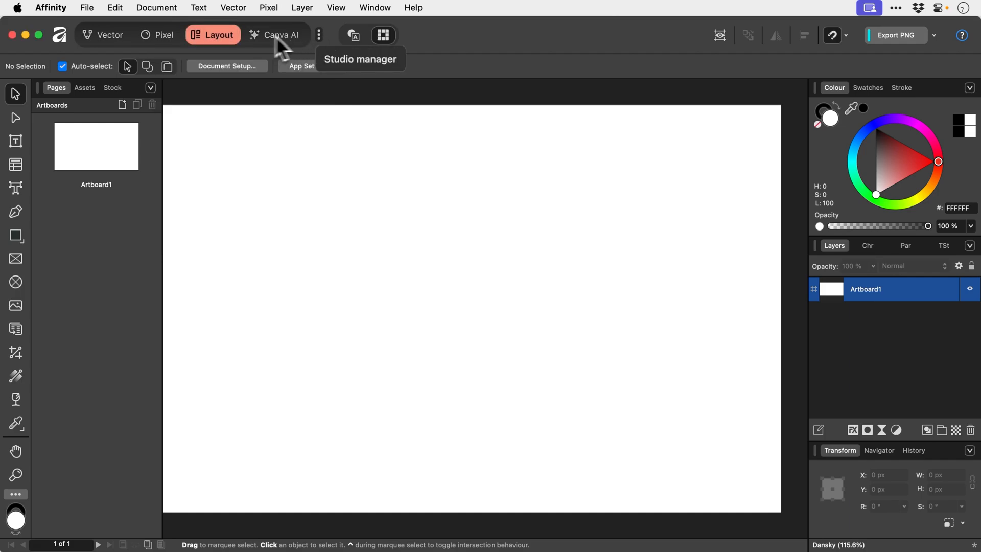
pyautogui.moveTo(109, 35)
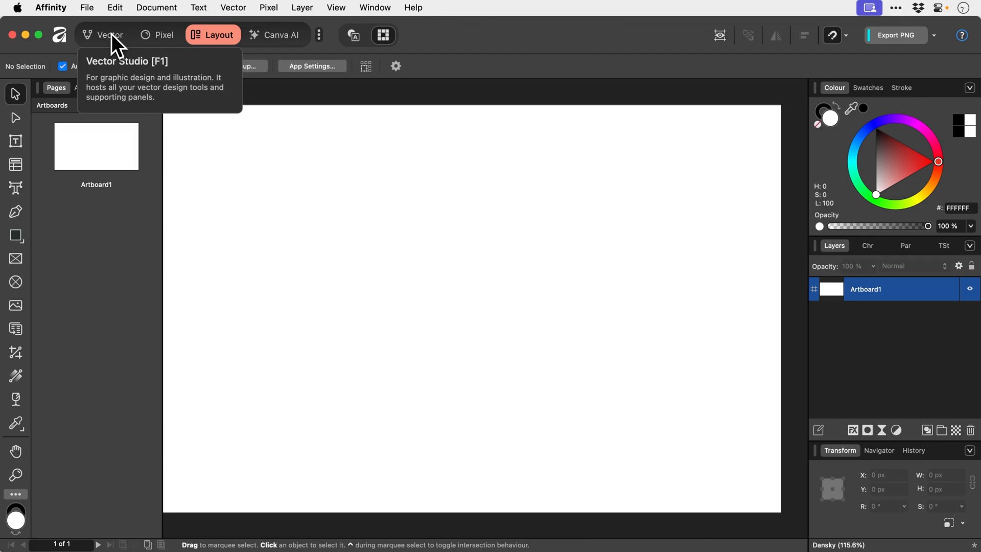
# - Return to the Vector studio and show its customisation options menu
pyautogui.click(109, 35)
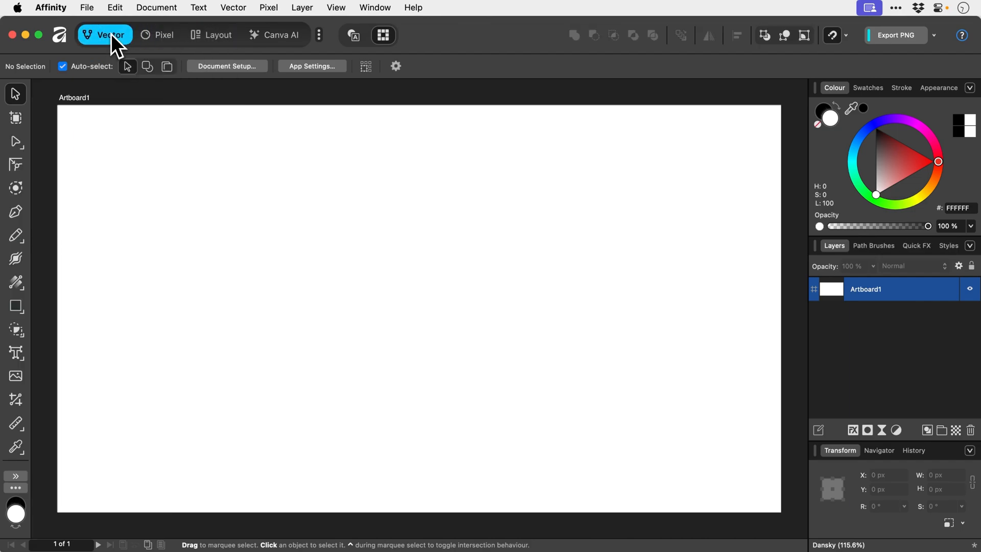
pyautogui.click(104, 34)
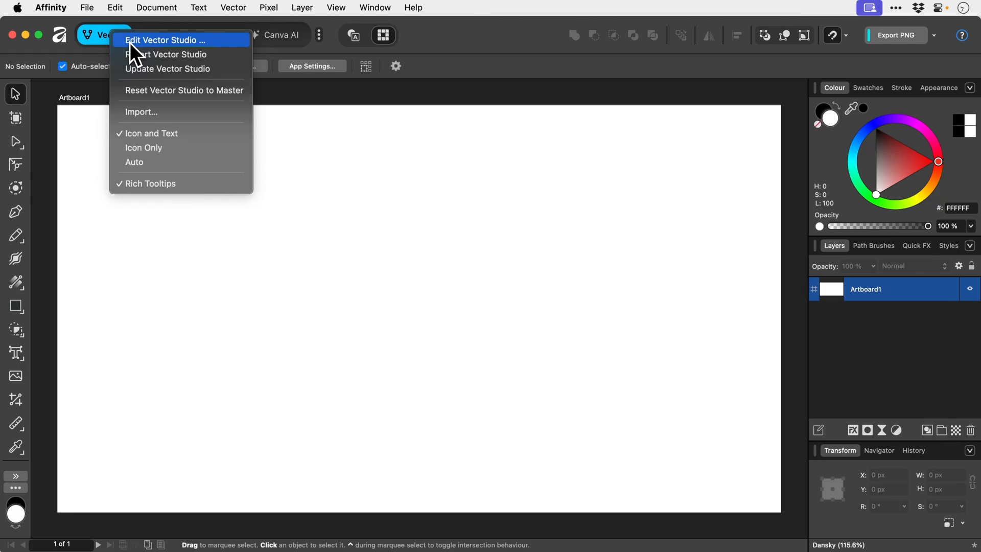
pyautogui.moveTo(136, 50)
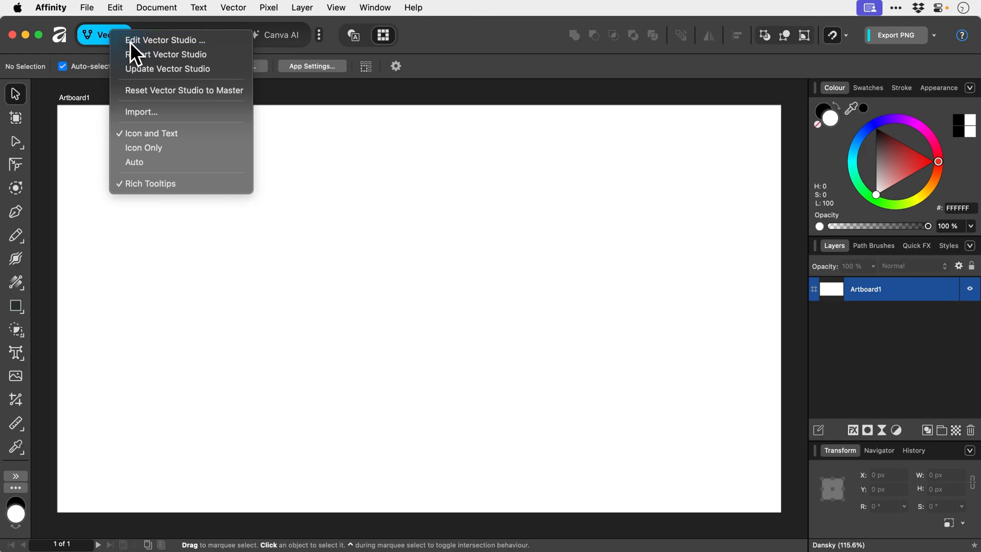
# - In Edit Studio, rename the Vector studio to 'Illustrator' with an orange studio colour
pyautogui.click(166, 40)
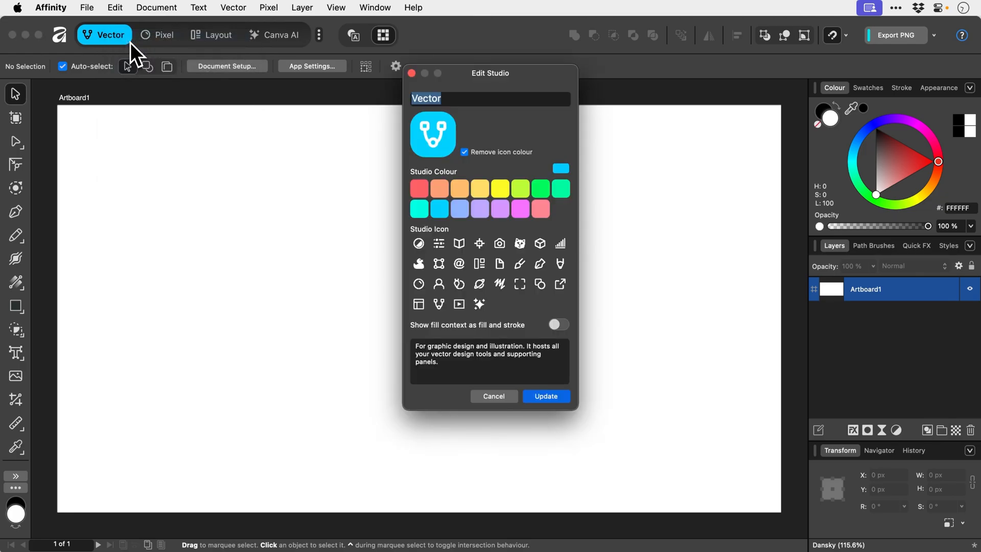
pyautogui.write('Photo')
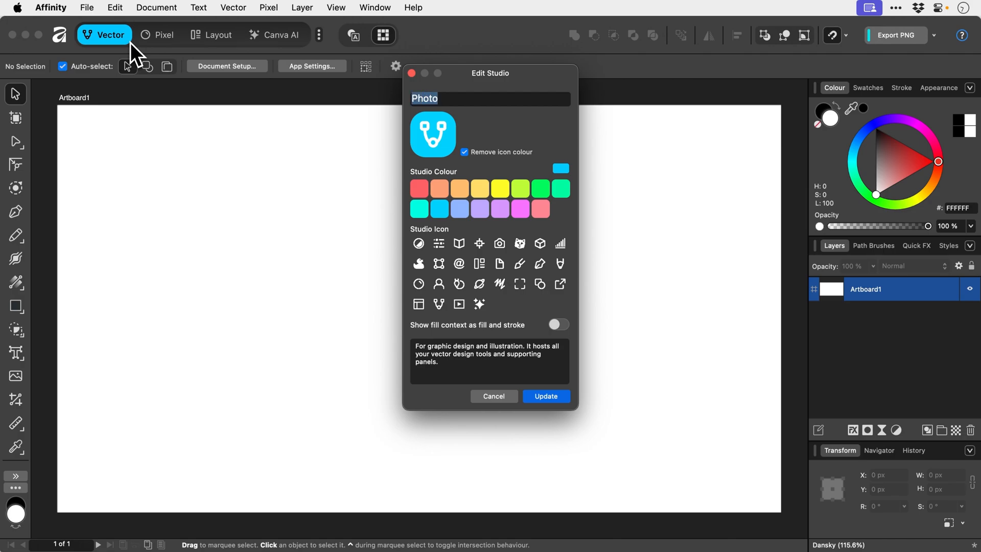
pyautogui.write('Illustrat')
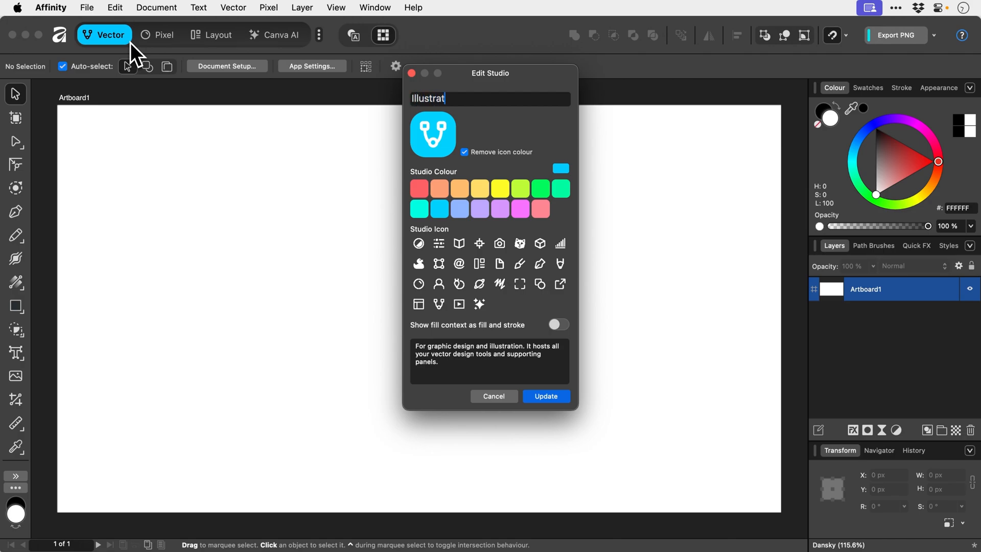
pyautogui.write('or')
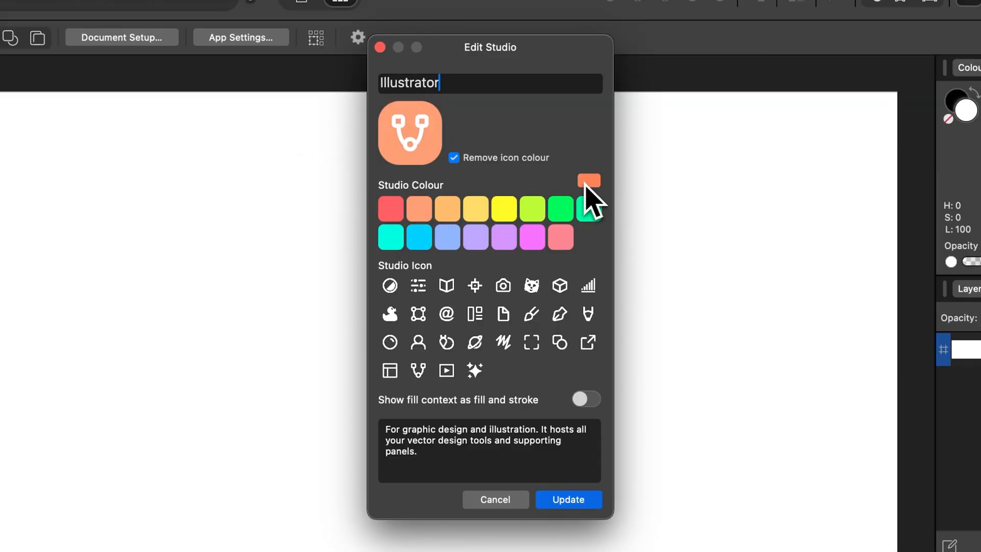
# - Pick a custom shade for the Illustrator studio colour on the HSL wheel
pyautogui.click(586, 182)
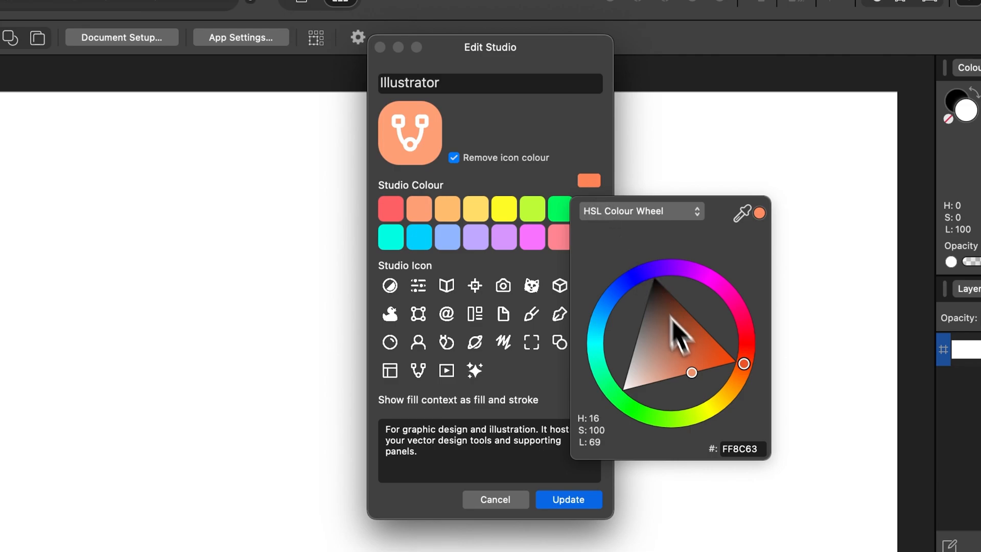
pyautogui.moveTo(692, 372); pyautogui.dragTo(743, 365)
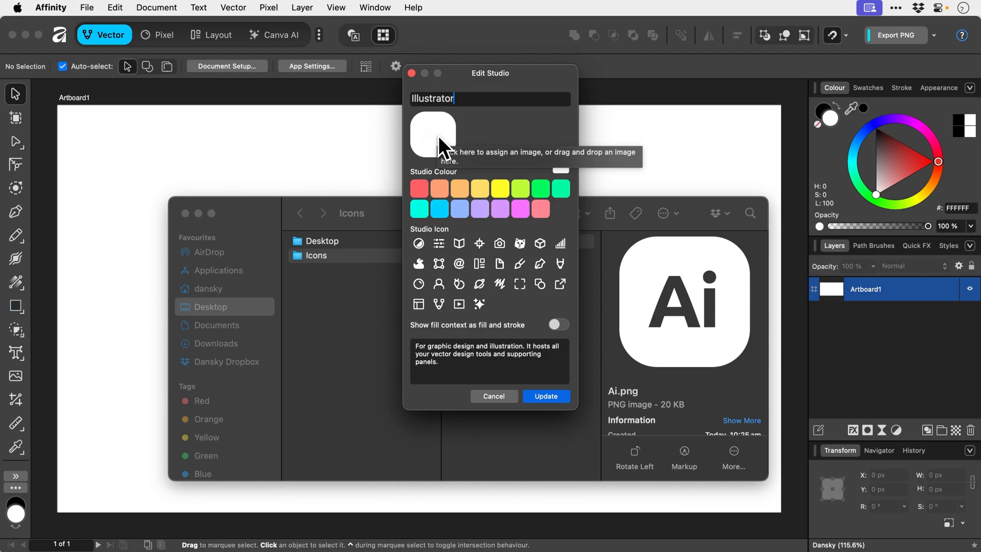
pyautogui.moveTo(475, 147)
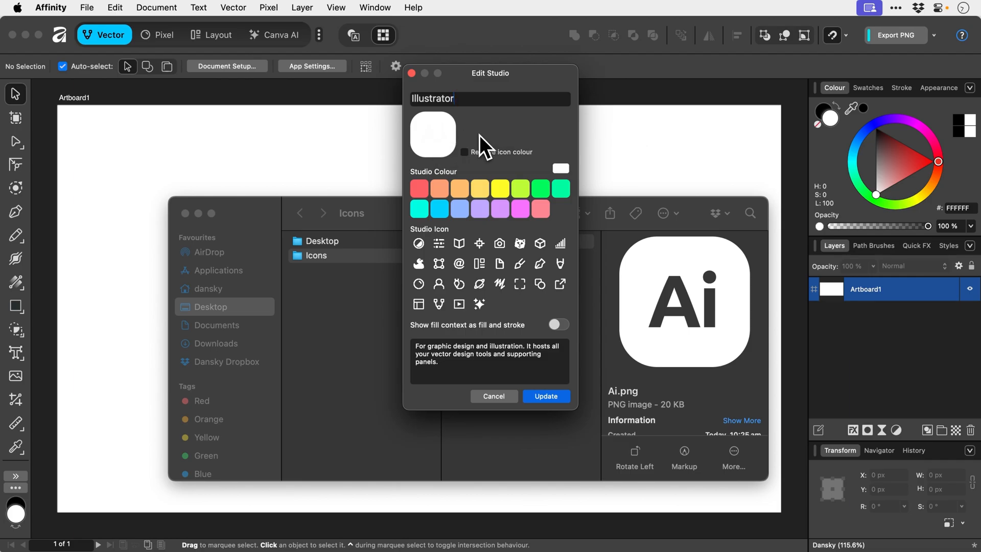
pyautogui.moveTo(532, 372)
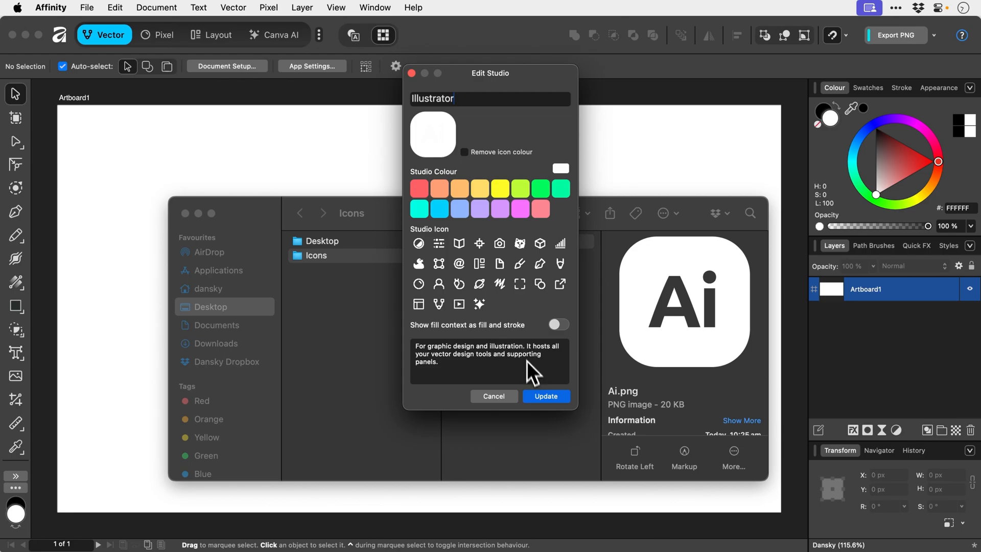
# - Update the studio so the Illustrator name and Ai icon are applied
pyautogui.click(545, 396)
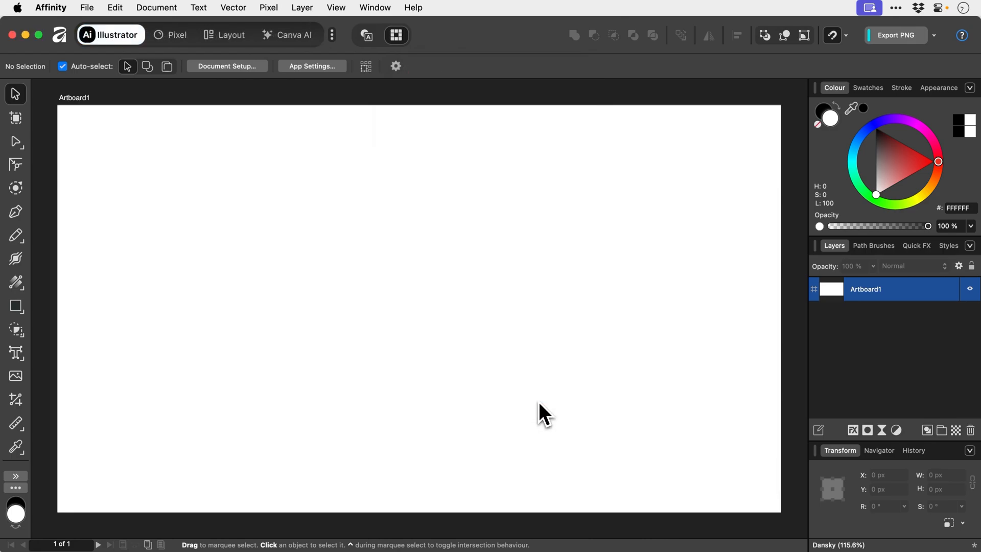
pyautogui.moveTo(540, 411)
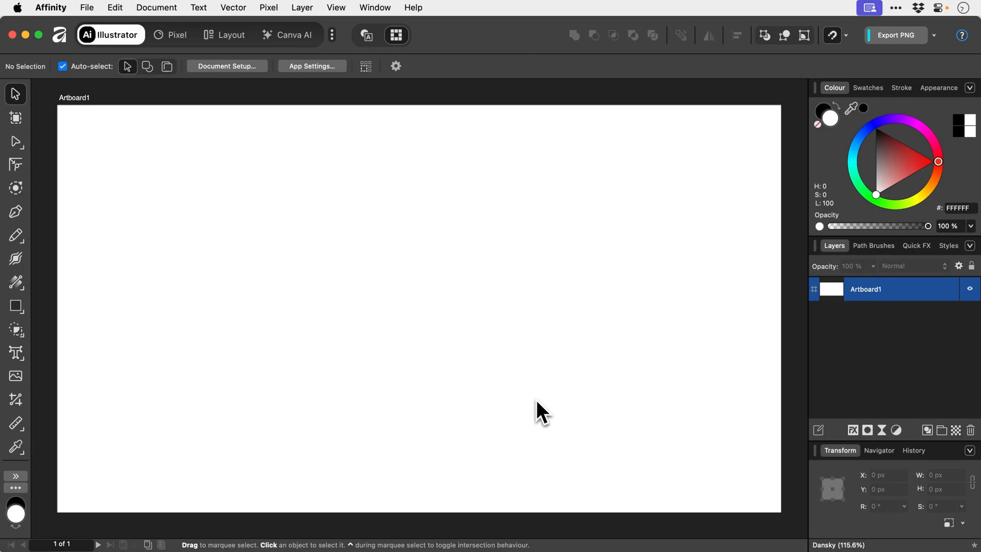
pyautogui.moveTo(182, 46)
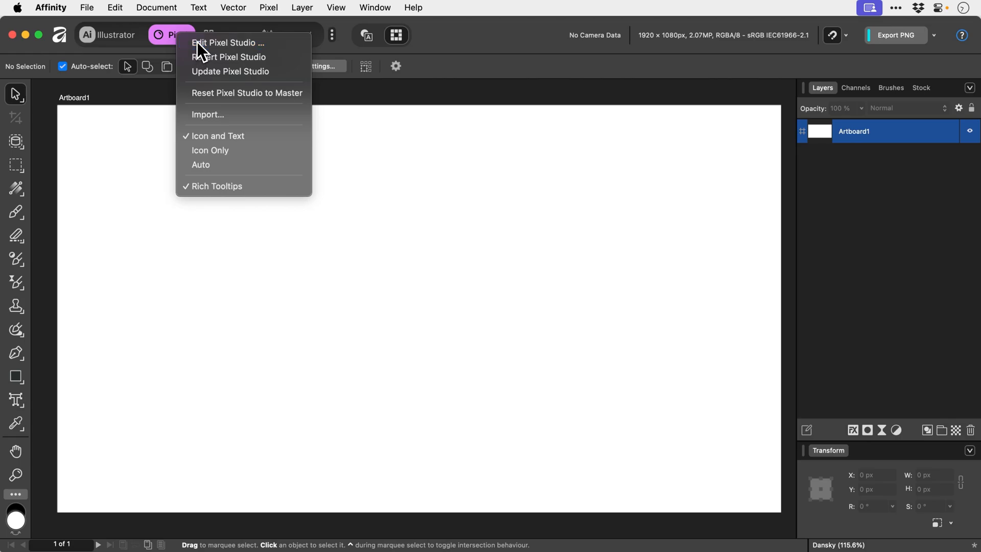
# - Go via the Layout studio back to the renamed Illustrator studio showing the Ai icon
pyautogui.click(228, 43)
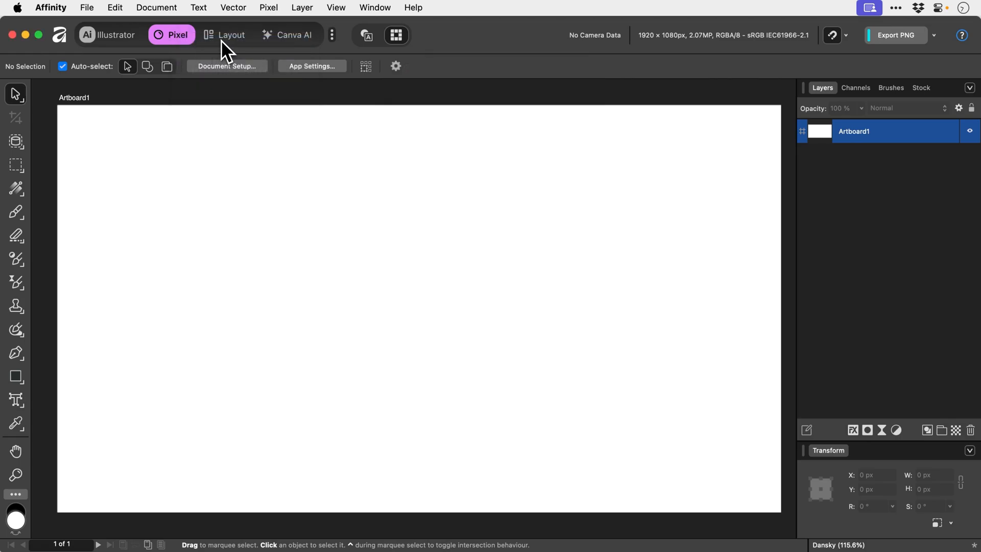
pyautogui.click(226, 35)
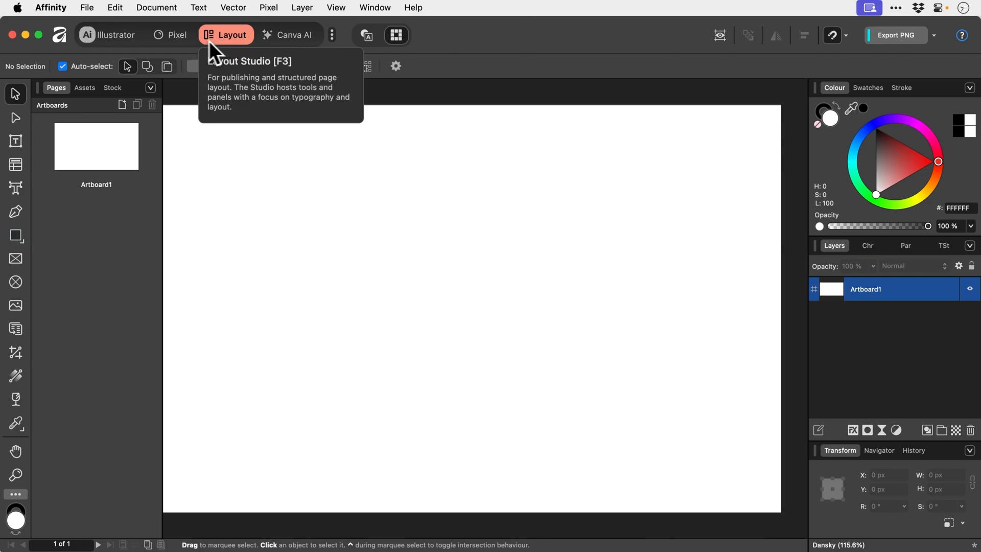
pyautogui.click(110, 34)
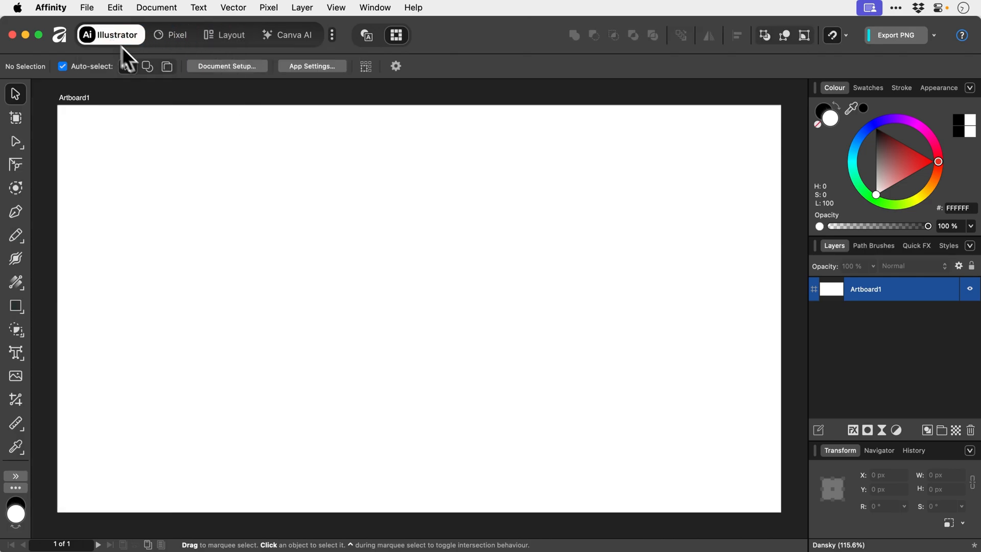
pyautogui.moveTo(411, 270)
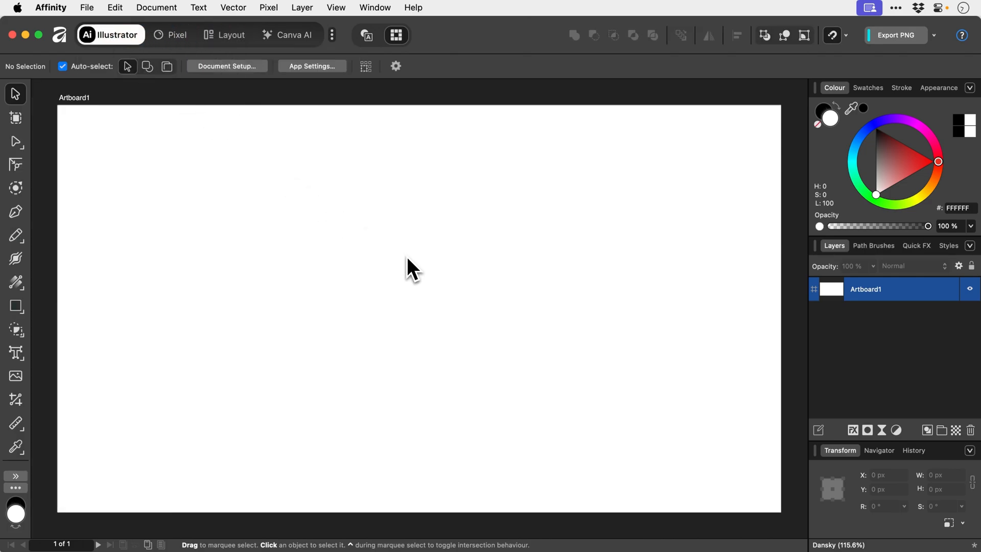